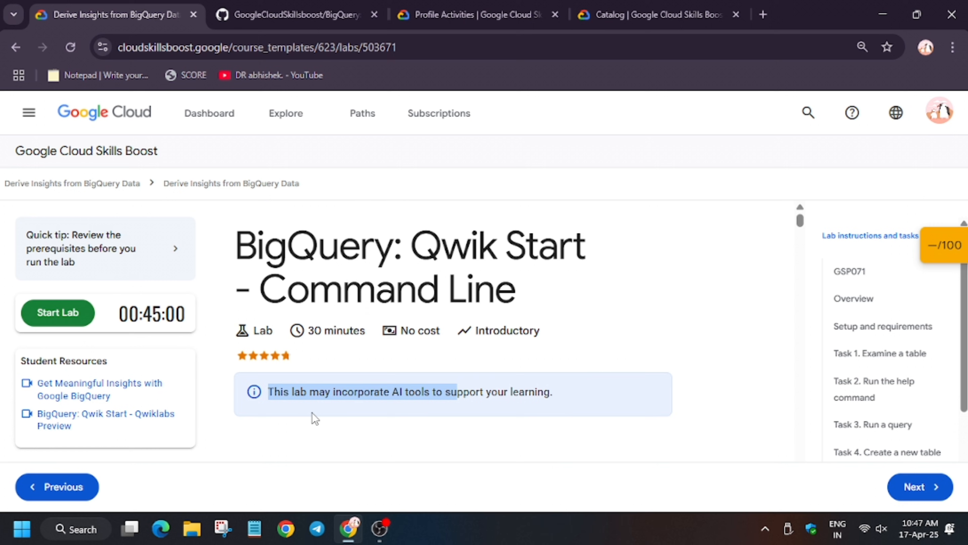
- Start the BigQuery Qwik Start command line lab and pass the reCAPTCHA verification
click(57, 313)
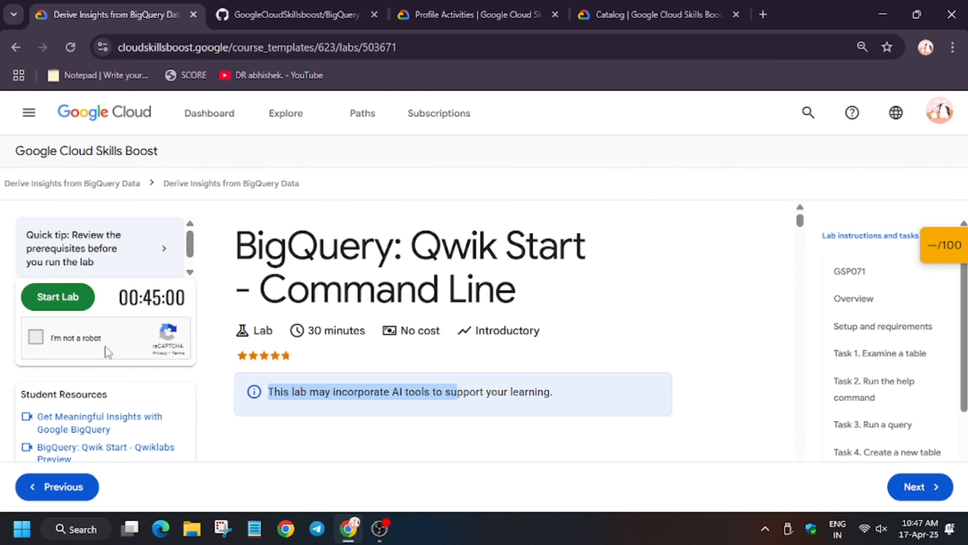
click(35, 338)
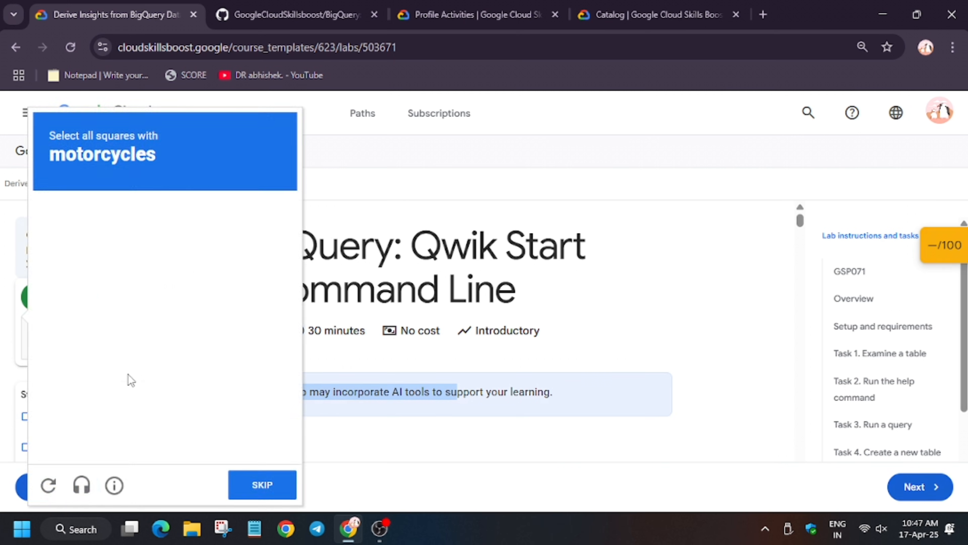
click(262, 484)
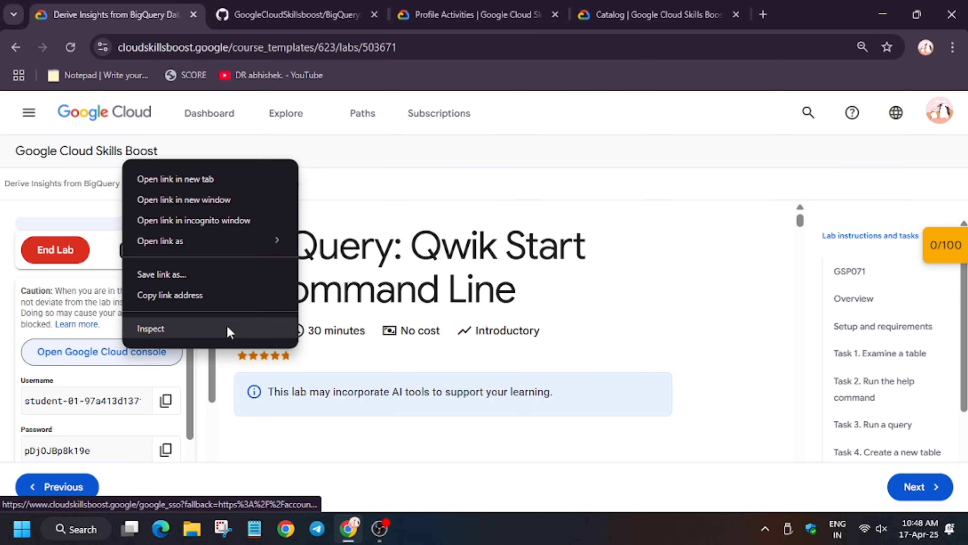
- Sign into the lab project's console in an incognito window and activate Cloud Shell
click(194, 220)
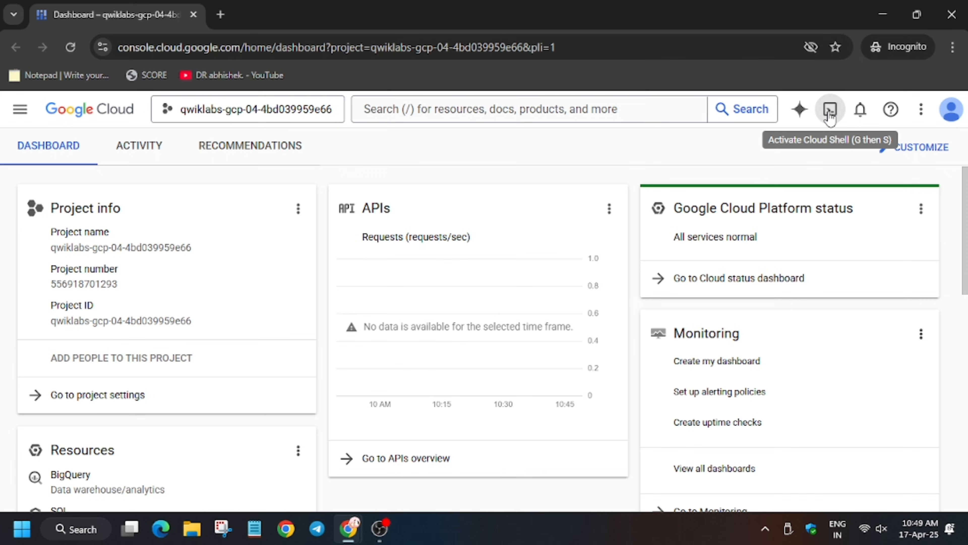
click(830, 110)
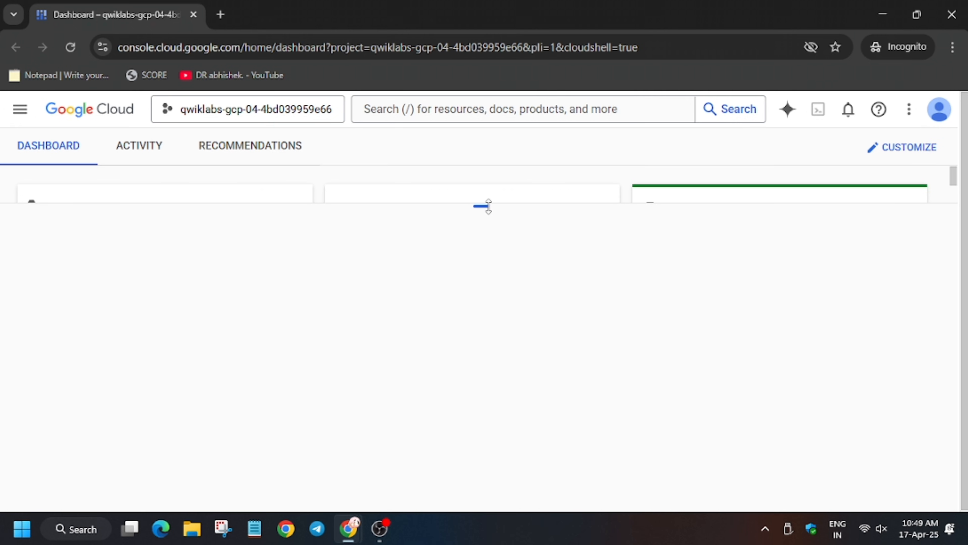
- Run the curl, chmod and ./abhishek.sh commands in Cloud Shell to load the 2010 baby names data
click(297, 14)
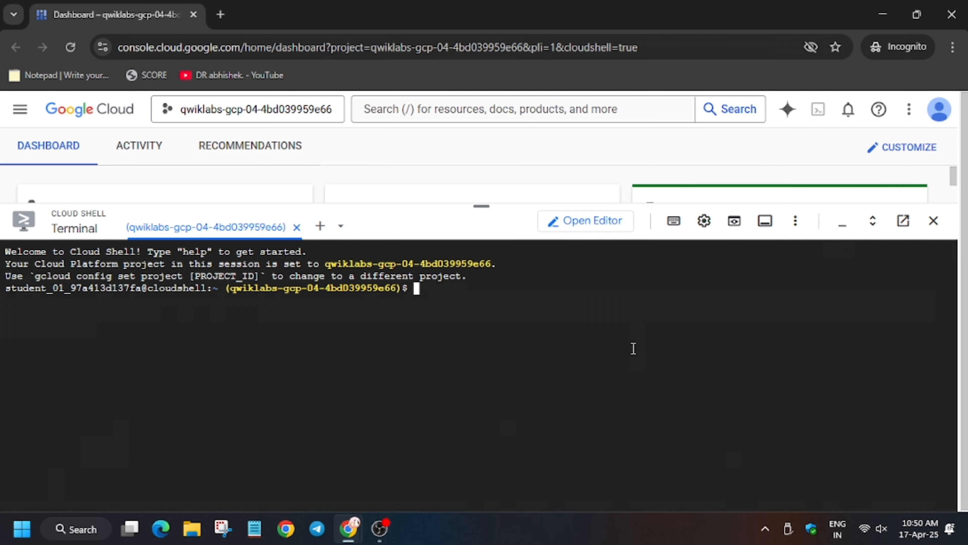
text(curl -LO https://raw.githubusercontent.com/Itsabhishek7py/GoogleCloudSkillsboost/refs/heads/main/BigQuery%3A%20Qwik%20Start%20-%20Command%20Line/abhishek.sh)
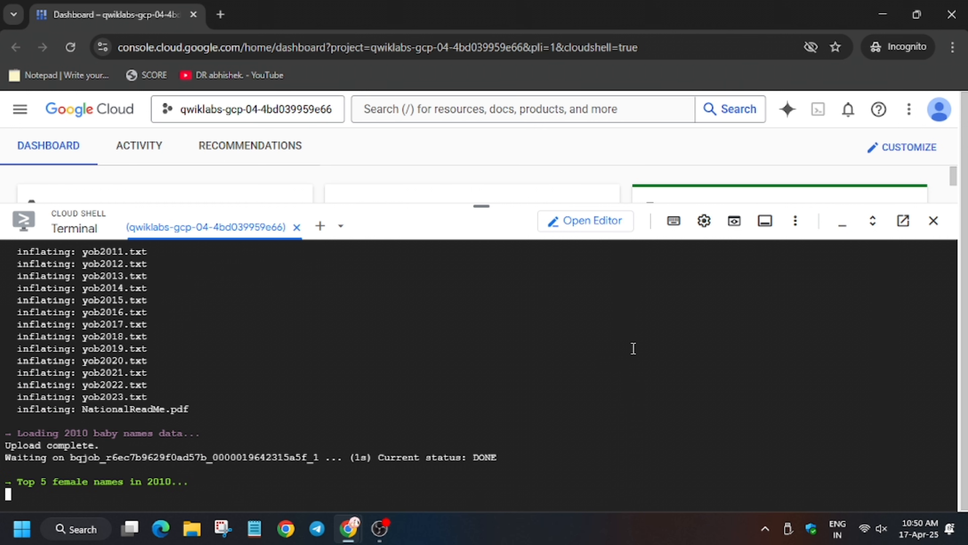
scroll(down, 3)
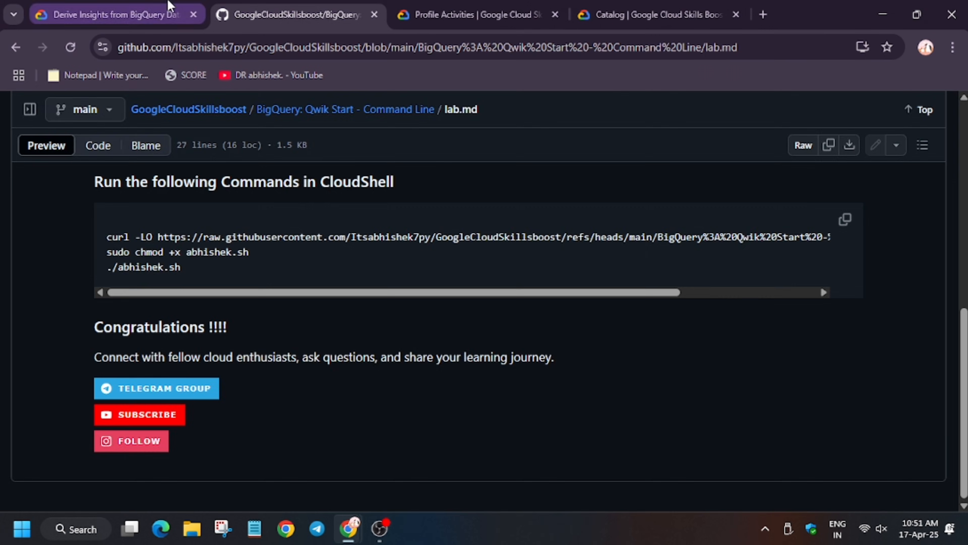
- Refresh the lab to score 20/20, answer y to delete babynames, and check the removal progress
click(115, 14)
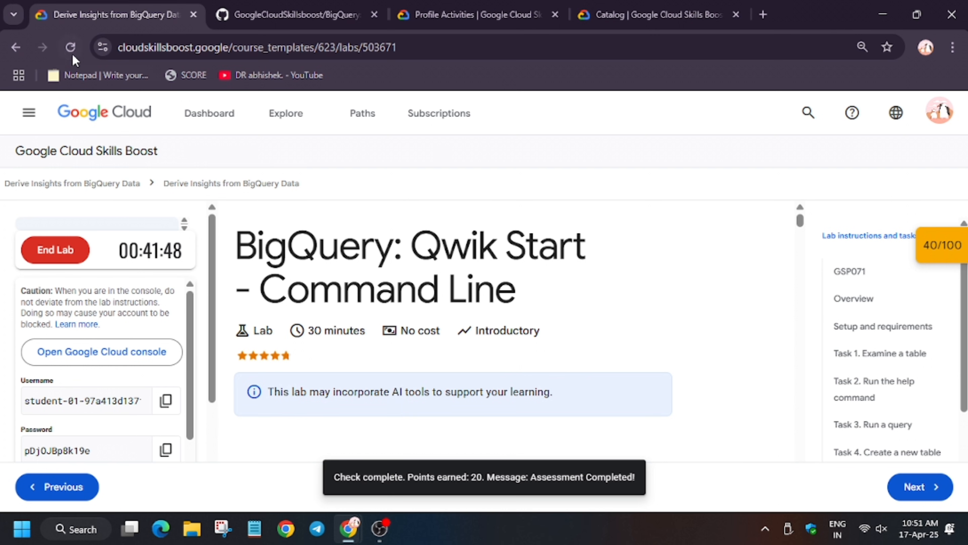
click(71, 47)
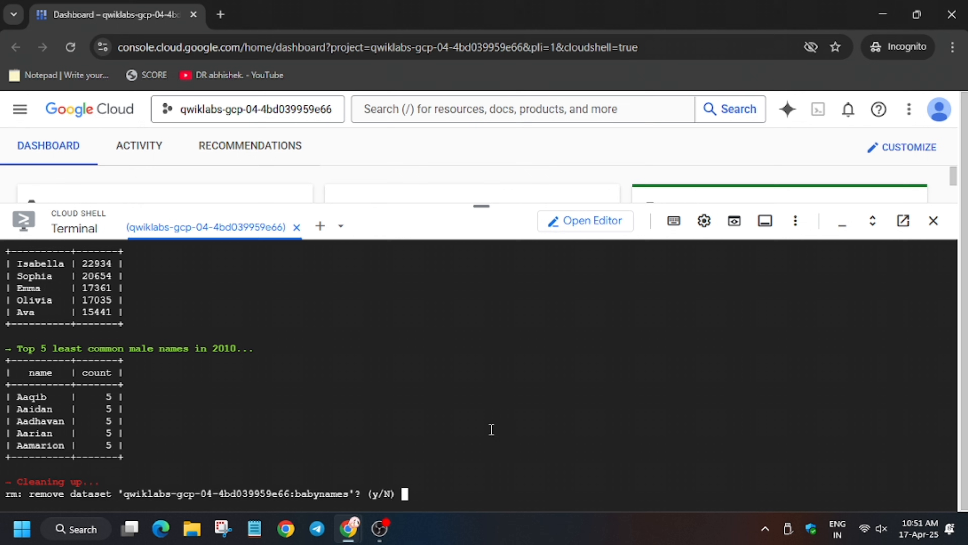
text(y)
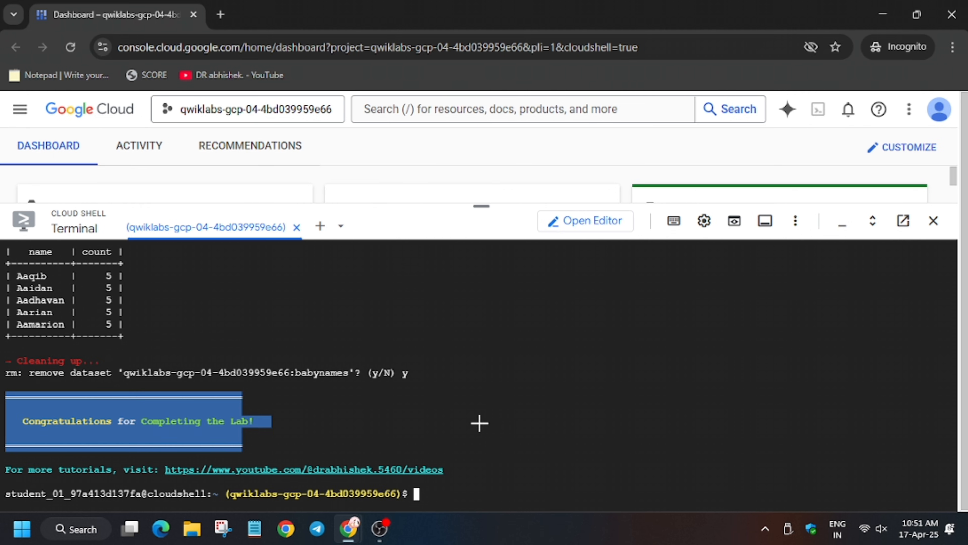
click(111, 14)
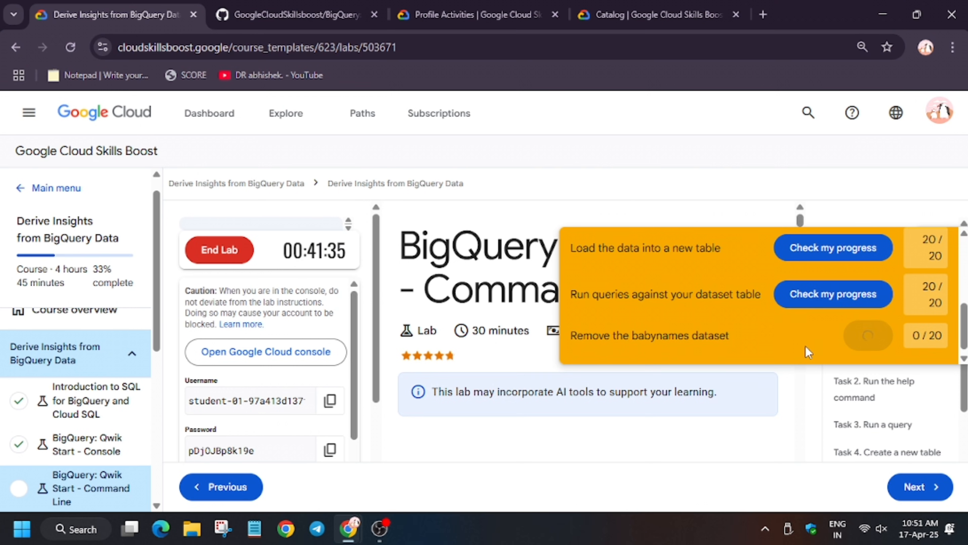